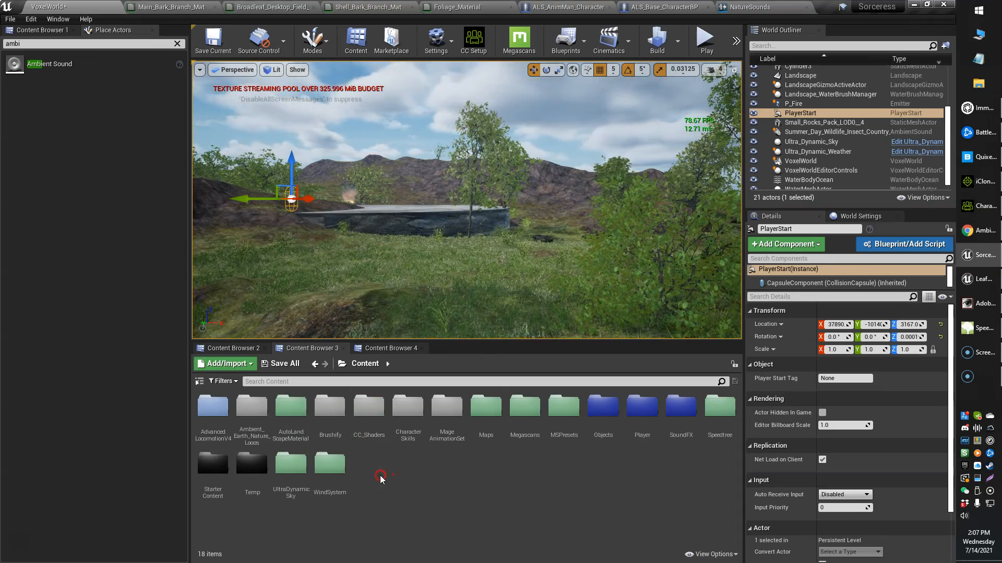
{"action": "mouse_move", "coordinate": [368, 416]}
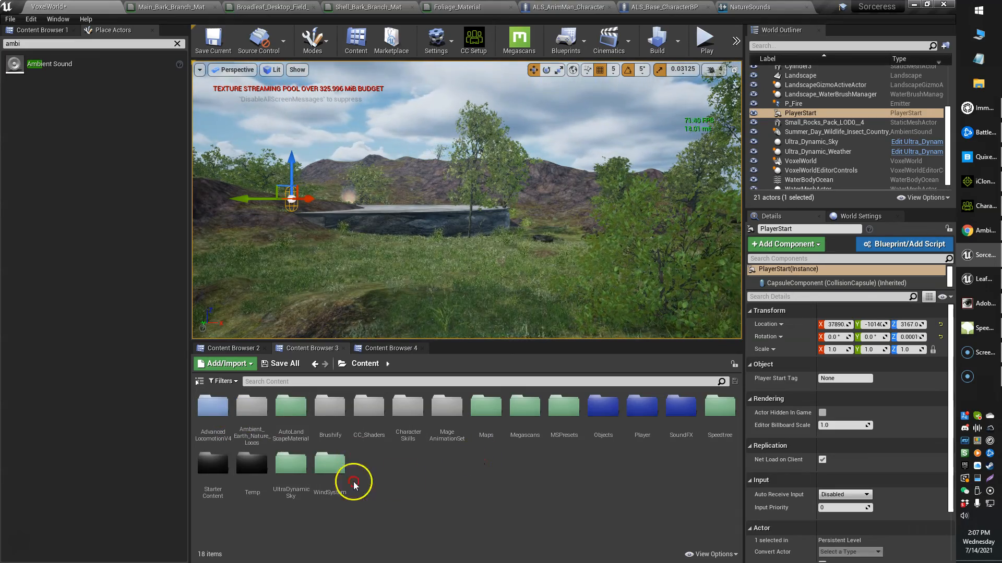
Browse the Maps, VoxelTry2 and VoxelMeshSpawners folders, then return to the top-level Content folder.
{"action": "double_click", "coordinate": [485, 409]}
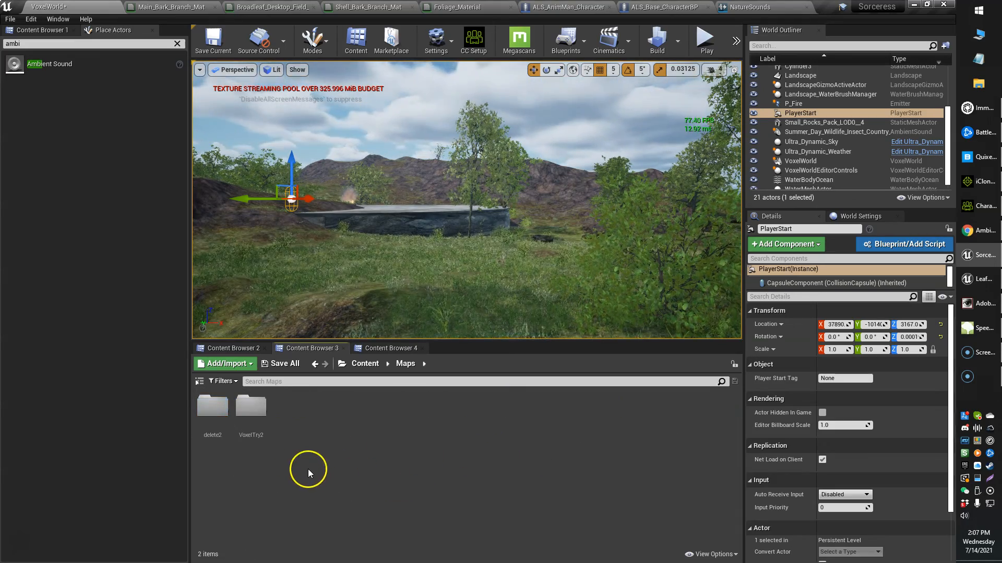
{"action": "double_click", "coordinate": [250, 406]}
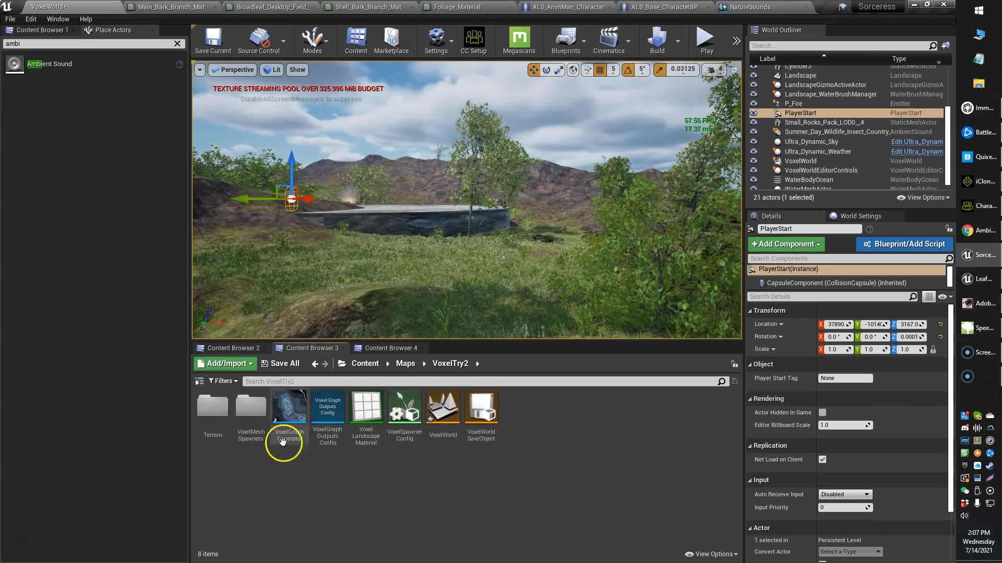
{"action": "double_click", "coordinate": [250, 407]}
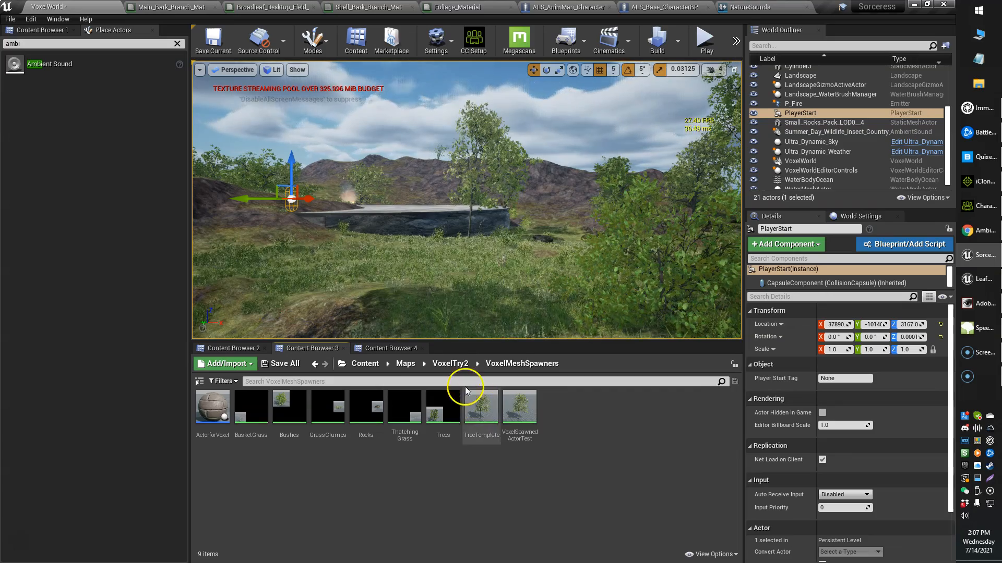
{"action": "left_click", "coordinate": [365, 363]}
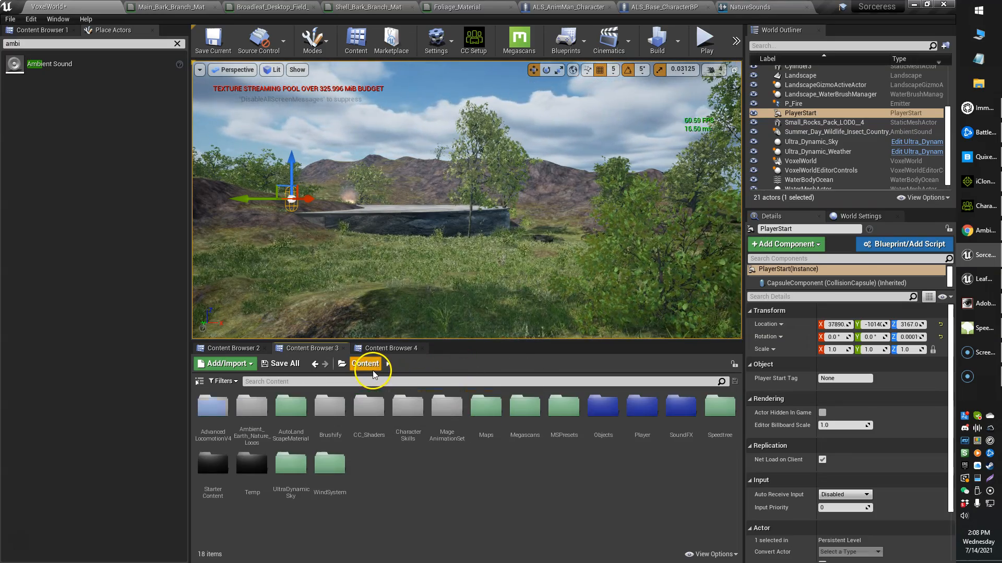
{"action": "mouse_move", "coordinate": [475, 503]}
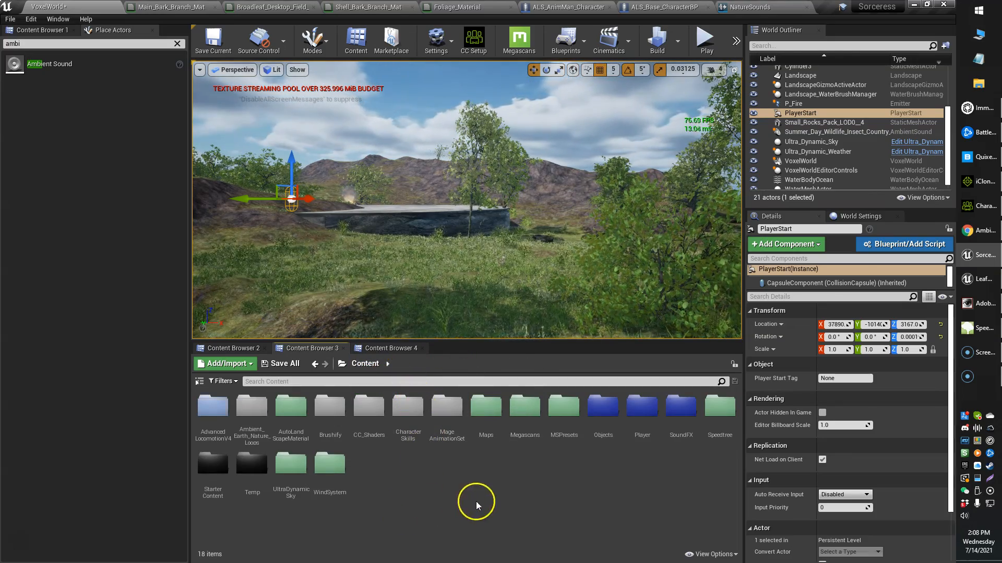
{"action": "mouse_move", "coordinate": [712, 415]}
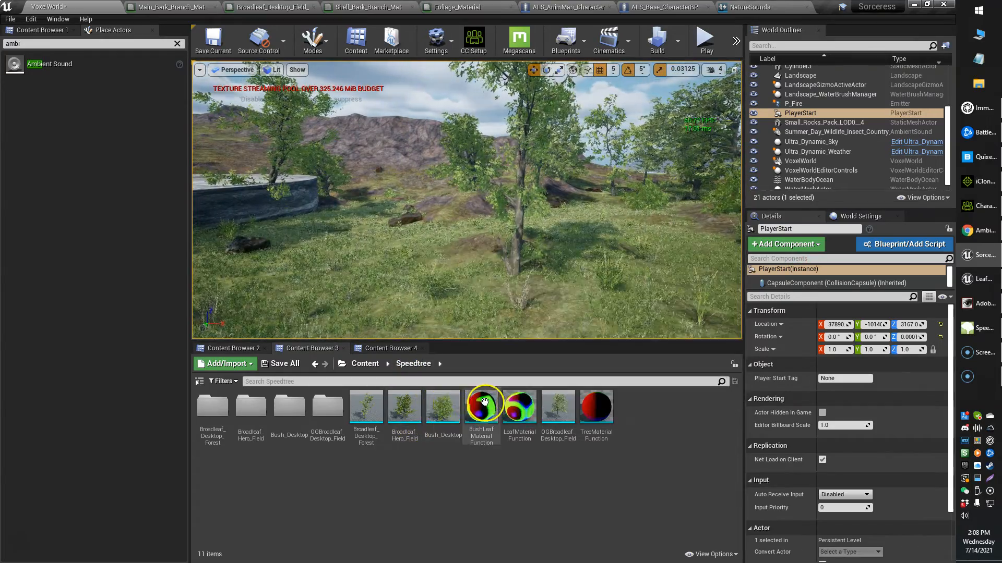
{"action": "mouse_move", "coordinate": [442, 407]}
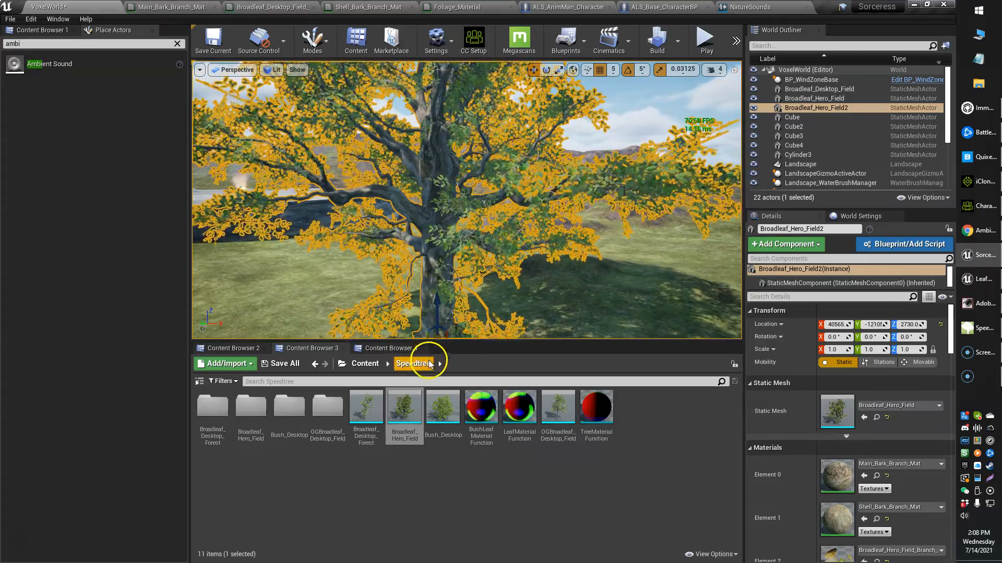
{"action": "mouse_move", "coordinate": [404, 406]}
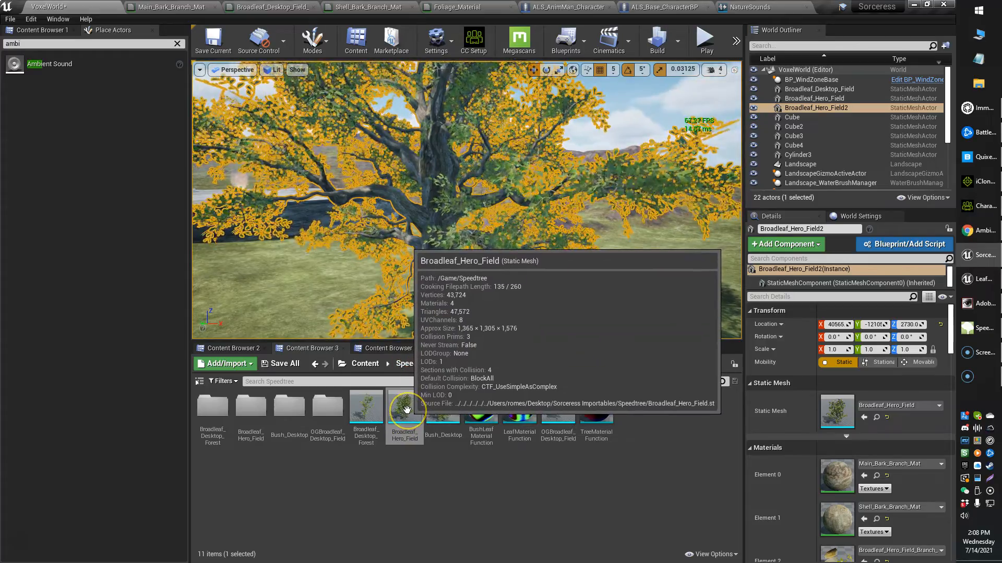
Open Broadleaf_Hero_Field, show its Simple Collision shapes, and zoom in on the trunk.
{"action": "double_click", "coordinate": [404, 406]}
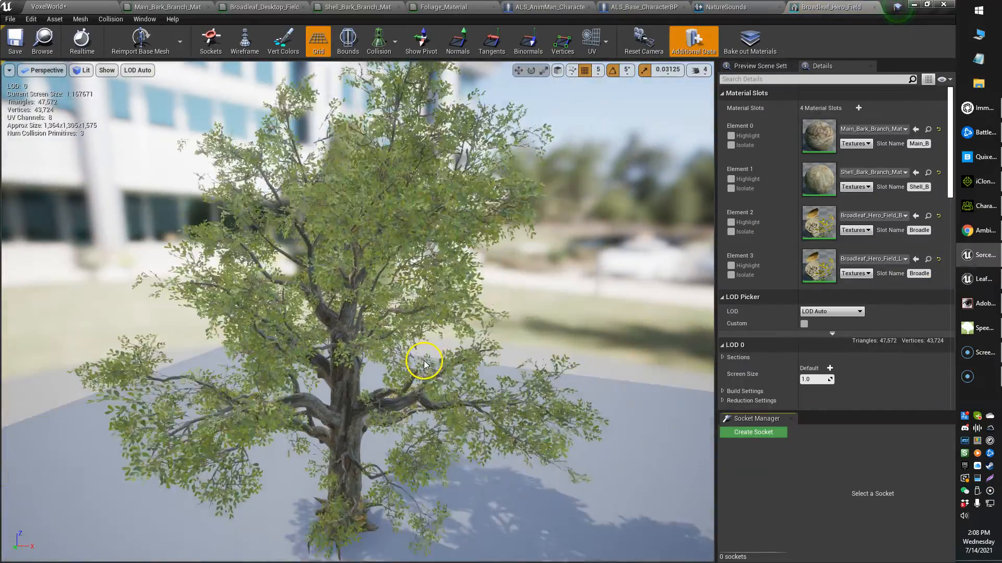
{"action": "left_click", "coordinate": [379, 42]}
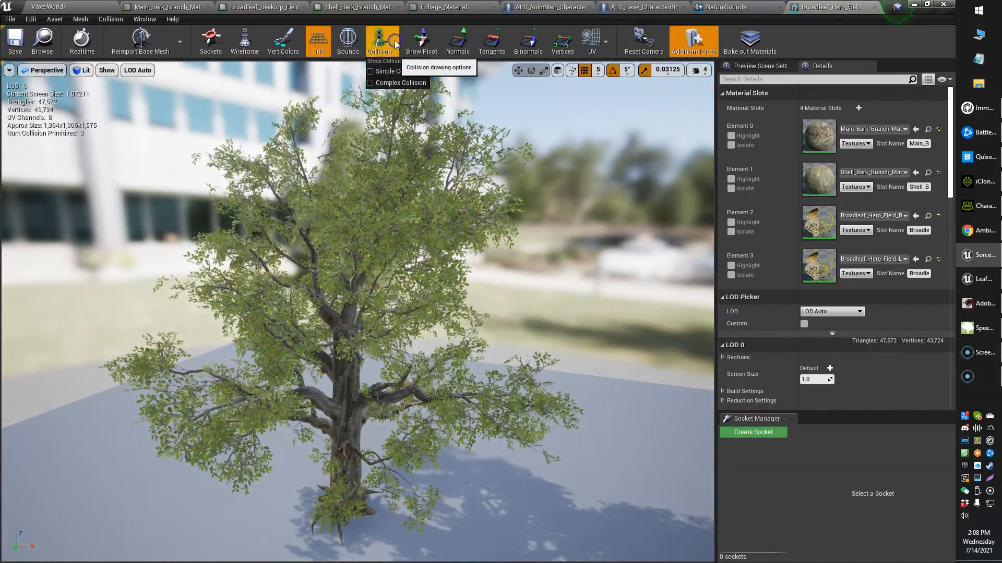
{"action": "left_click", "coordinate": [384, 71]}
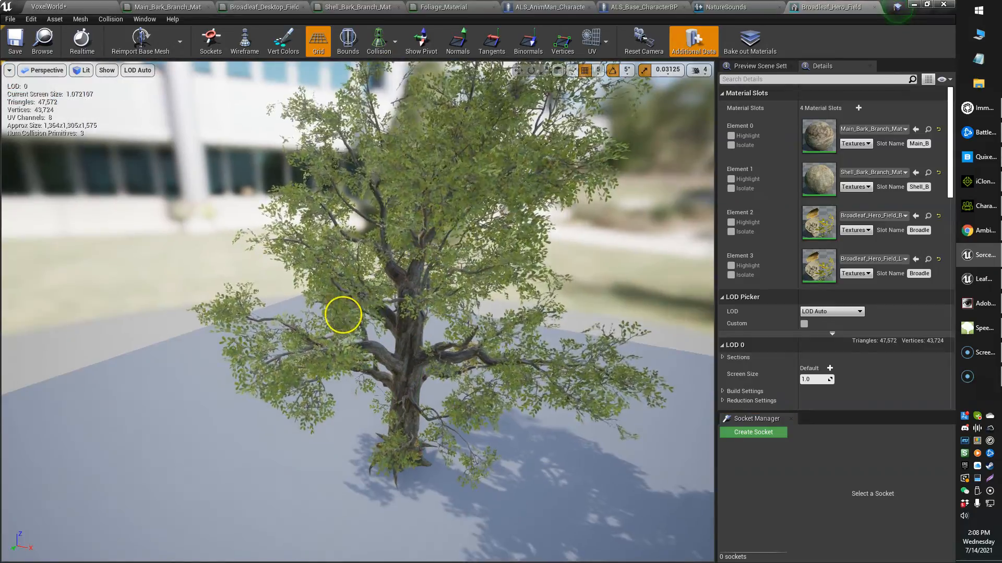
{"action": "scroll", "scroll_direction": "up", "scroll_amount": 3}
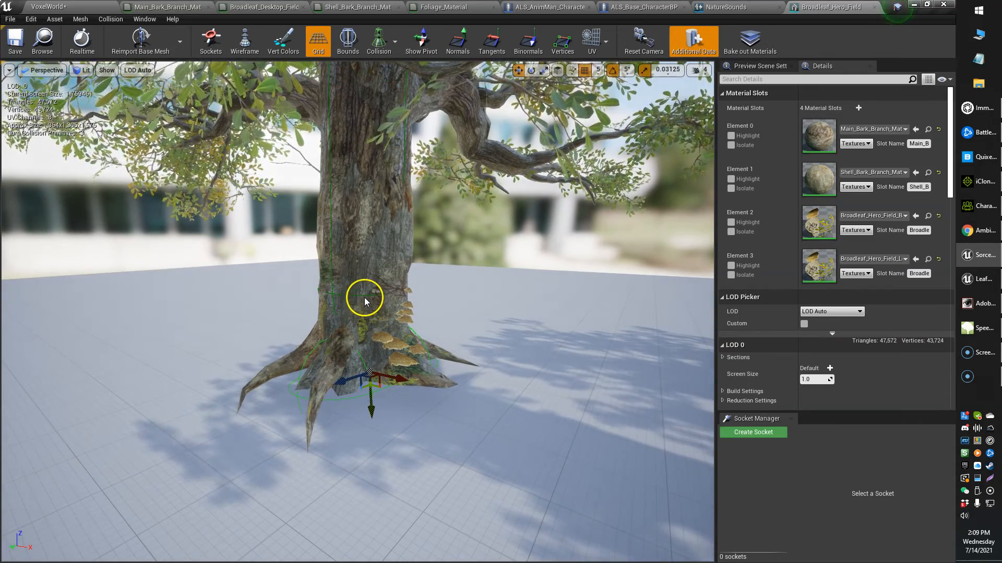
{"action": "scroll", "scroll_direction": "up", "scroll_amount": 3}
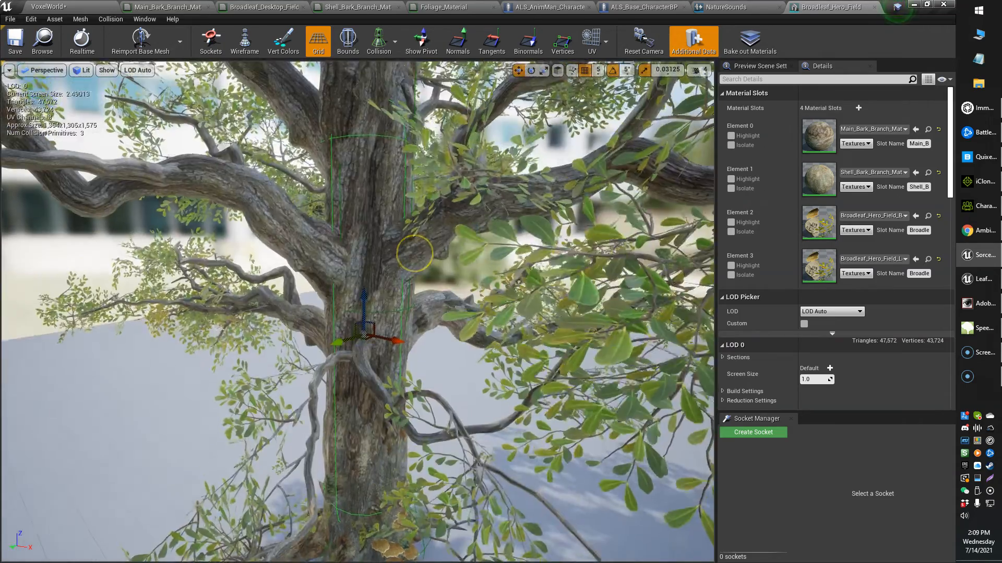
{"action": "scroll", "scroll_direction": "down", "scroll_amount": 3}
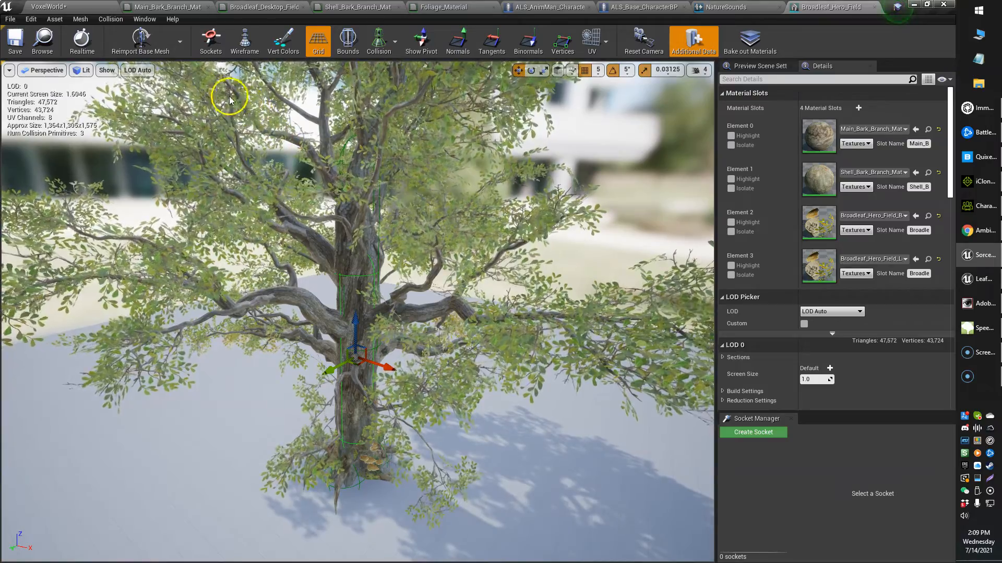
{"action": "mouse_move", "coordinate": [110, 19]}
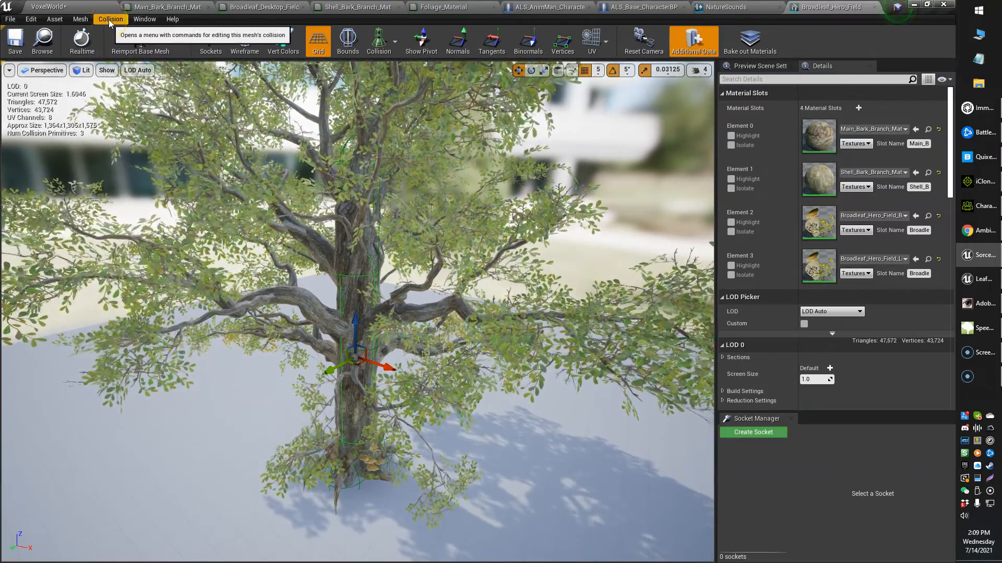
Browse the Collision menu's Add Box, Capsule and Sphere Simplified Collision options.
{"action": "left_click", "coordinate": [110, 19]}
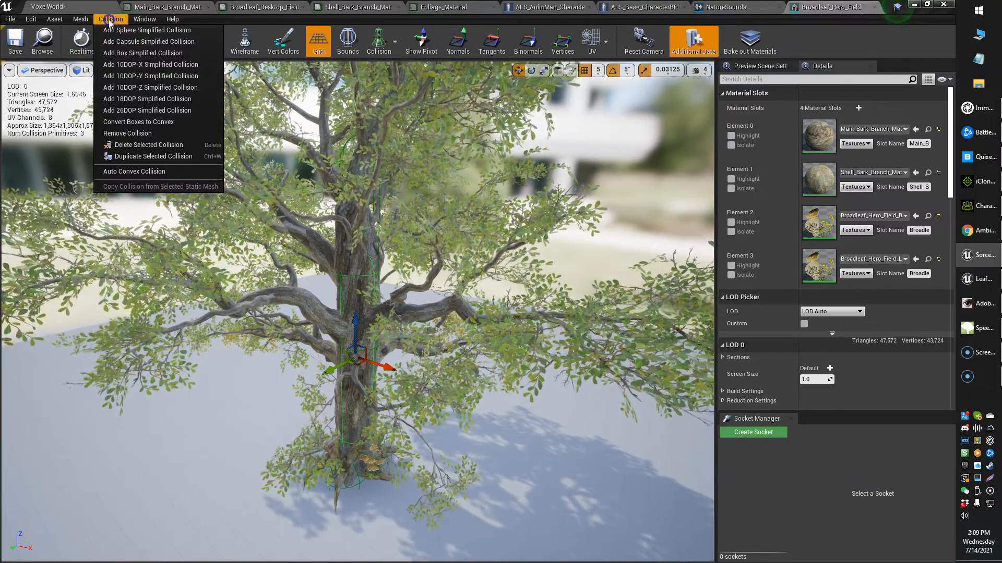
{"action": "mouse_move", "coordinate": [142, 53]}
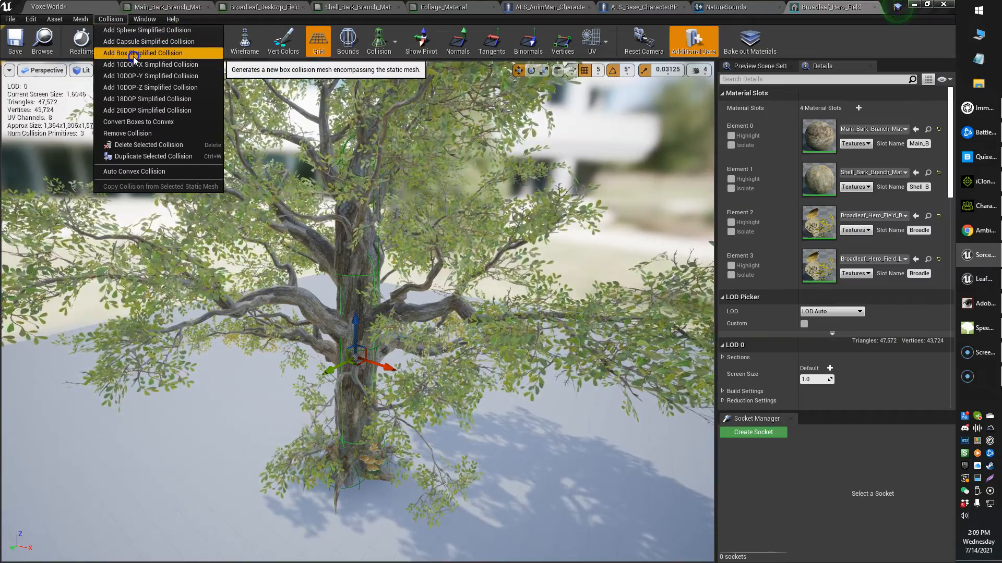
{"action": "mouse_move", "coordinate": [137, 122]}
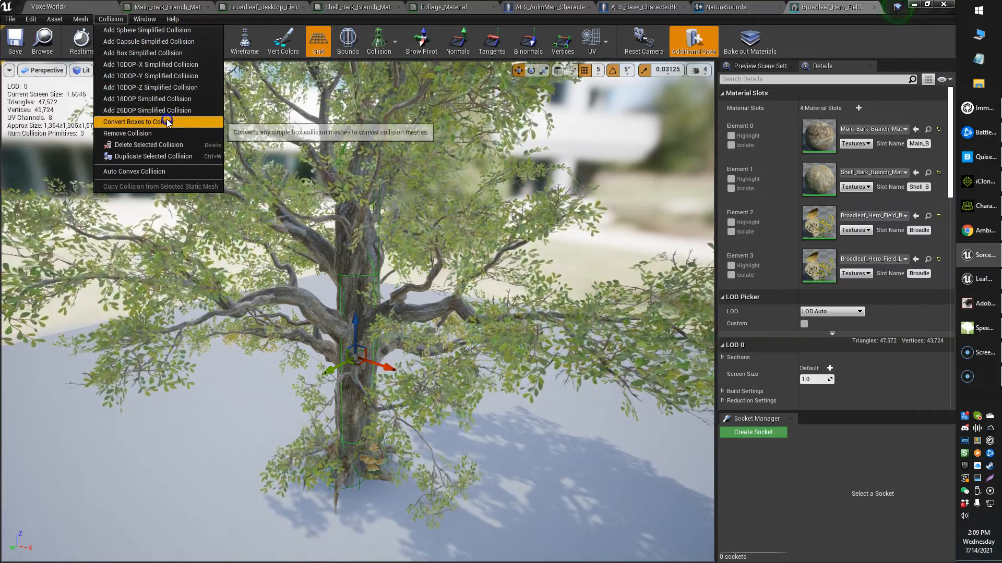
{"action": "mouse_move", "coordinate": [148, 52]}
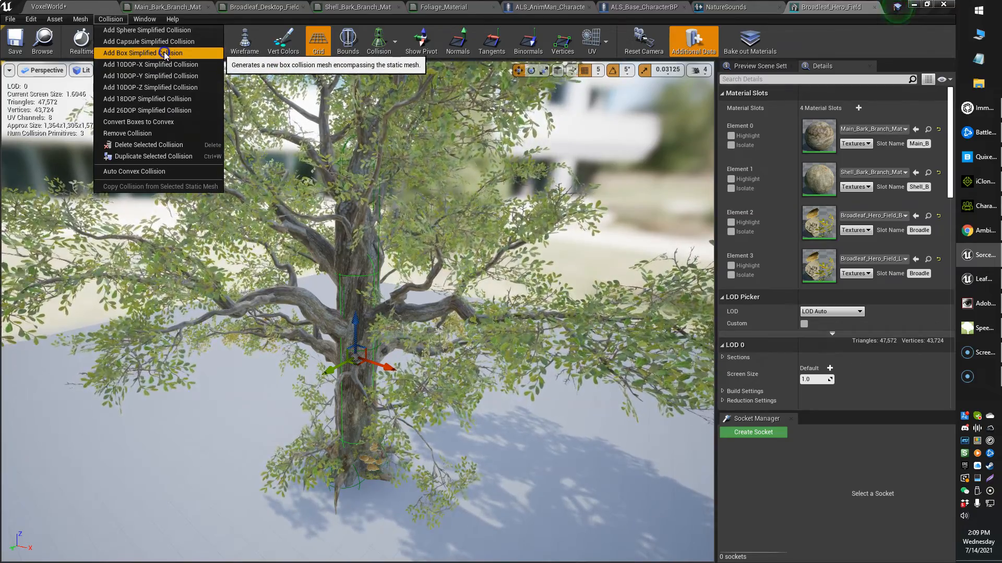
{"action": "mouse_move", "coordinate": [148, 41]}
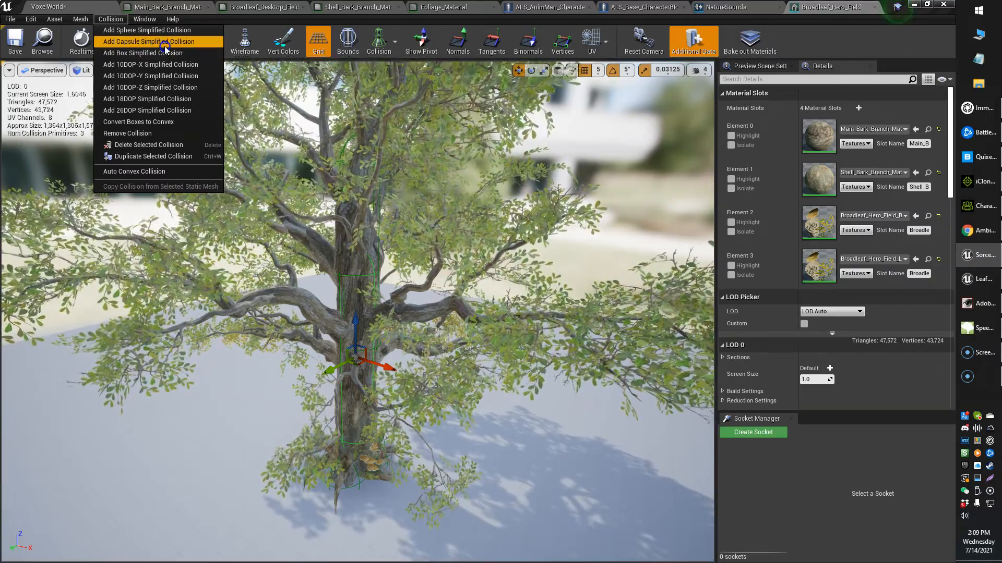
{"action": "mouse_move", "coordinate": [146, 30]}
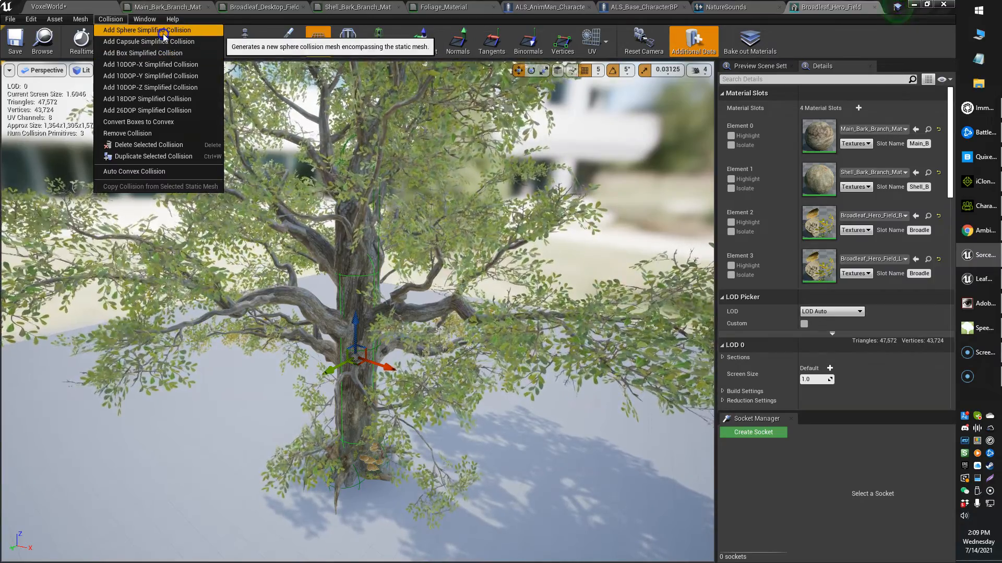
{"action": "left_click", "coordinate": [152, 30]}
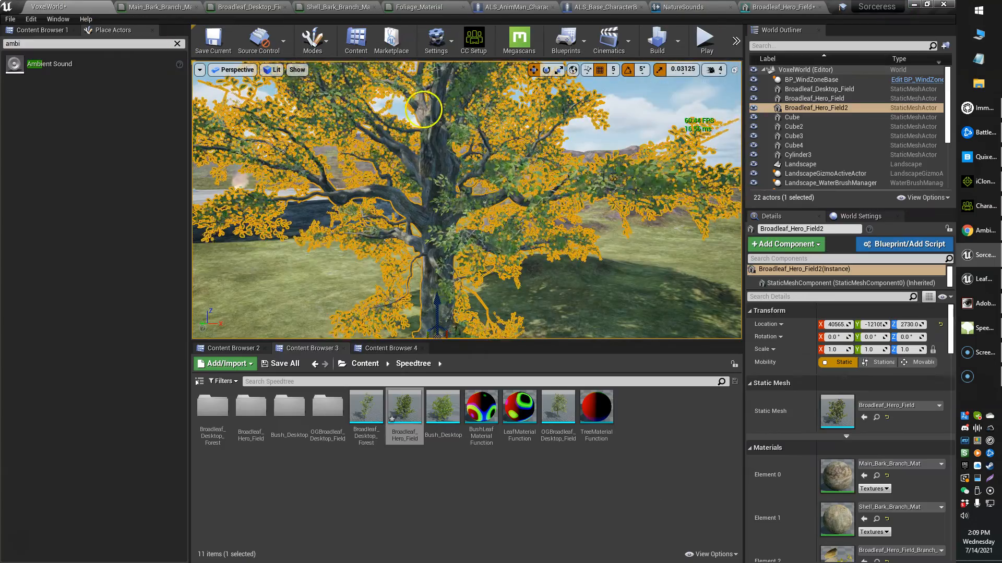
Select Broadleaf_Hero_Field in the Speedtree folder and open it in the Static Mesh Editor.
{"action": "left_click", "coordinate": [705, 41]}
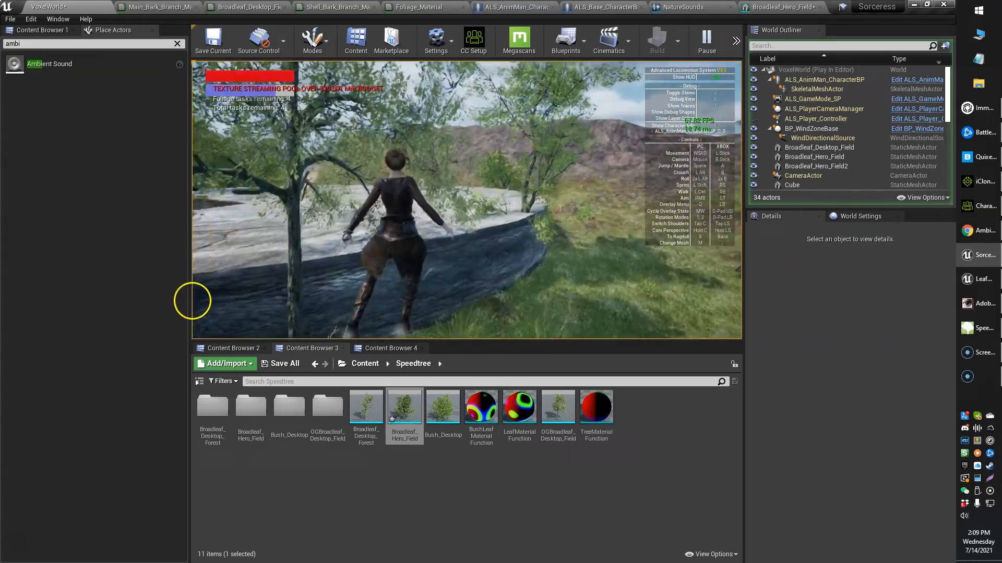
{"action": "left_click", "coordinate": [705, 41]}
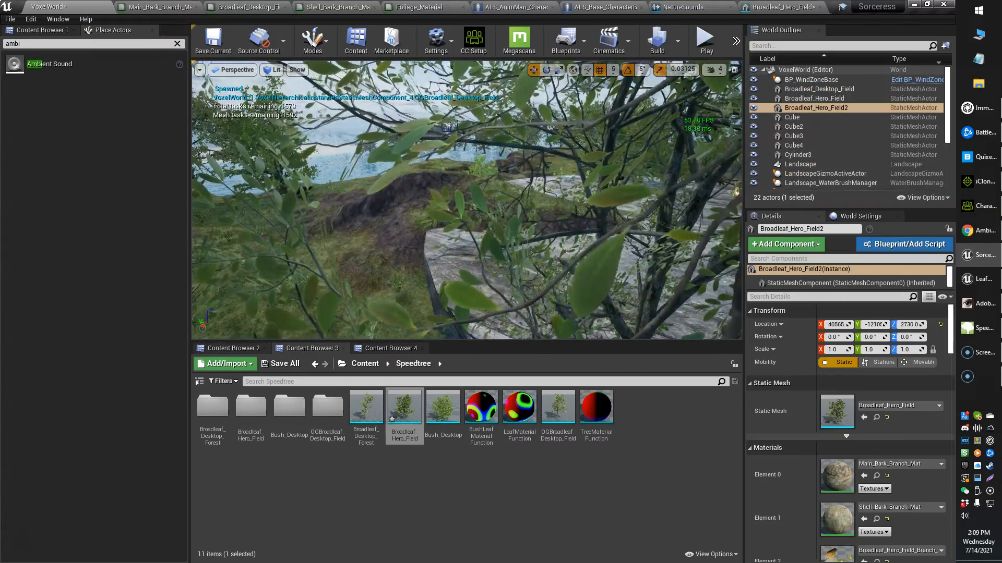
{"action": "double_click", "coordinate": [404, 404]}
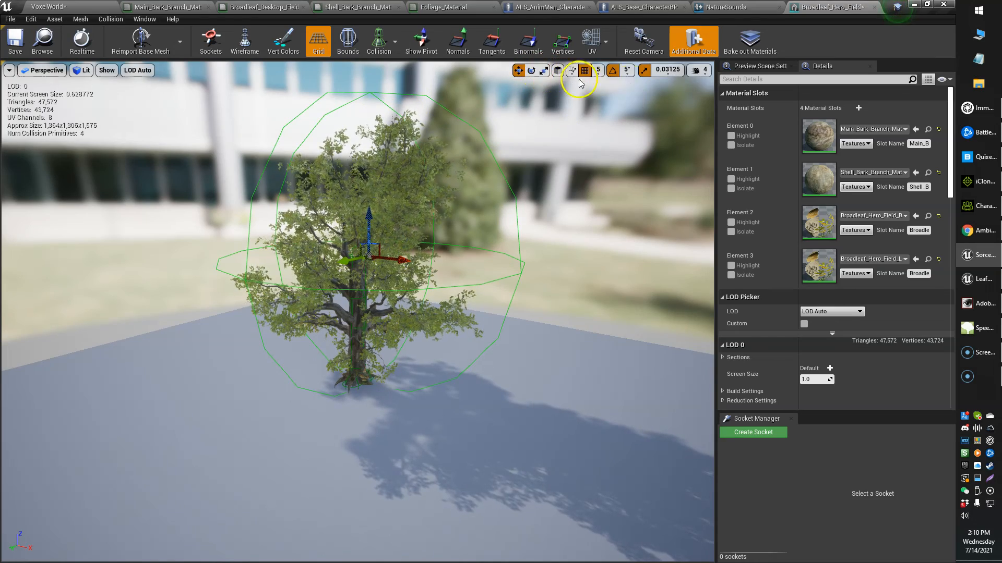
{"action": "mouse_move", "coordinate": [669, 71]}
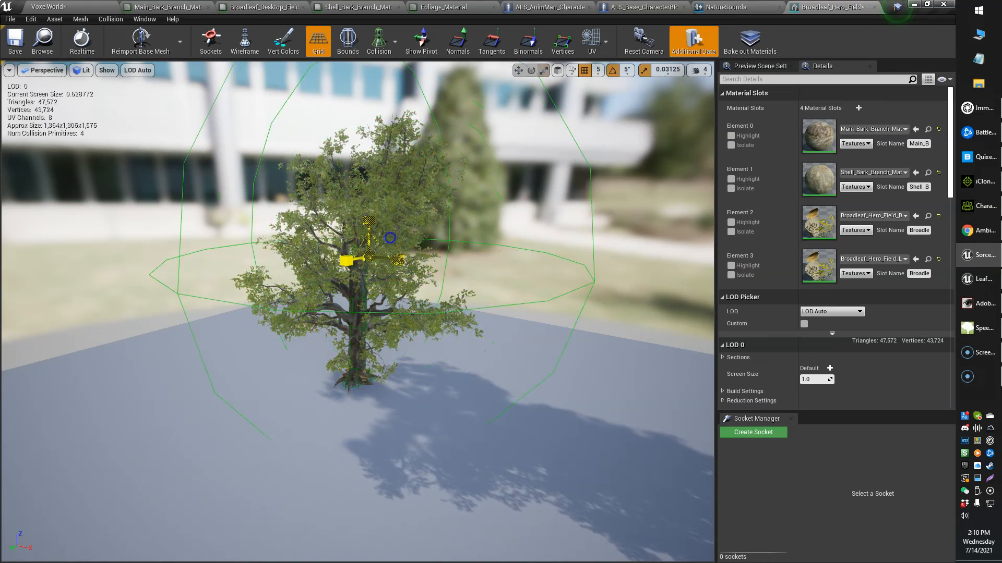
Set the scale snapping increment to 0.5, then change it to the finer 0.0625.
{"action": "left_click", "coordinate": [666, 69]}
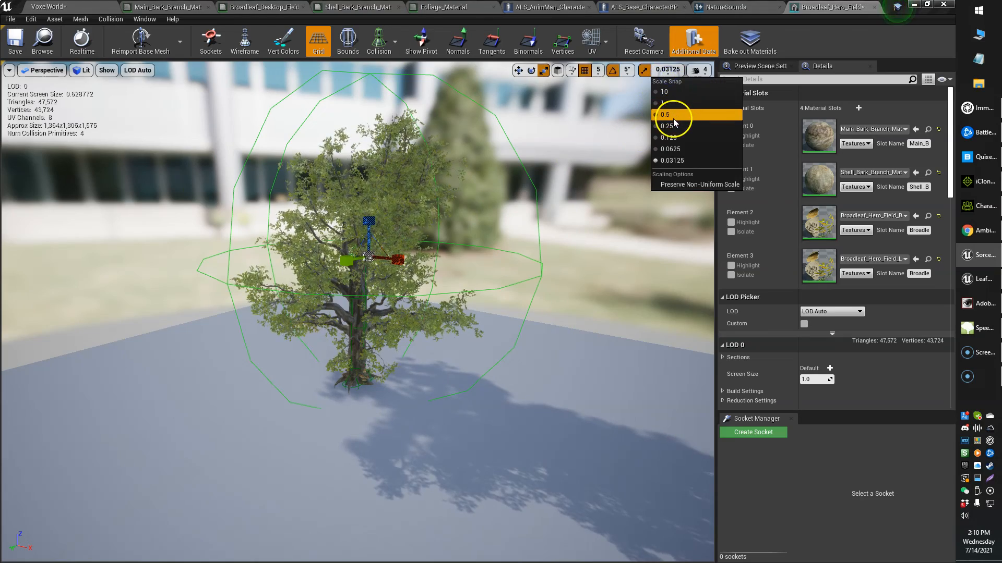
{"action": "left_click", "coordinate": [666, 114]}
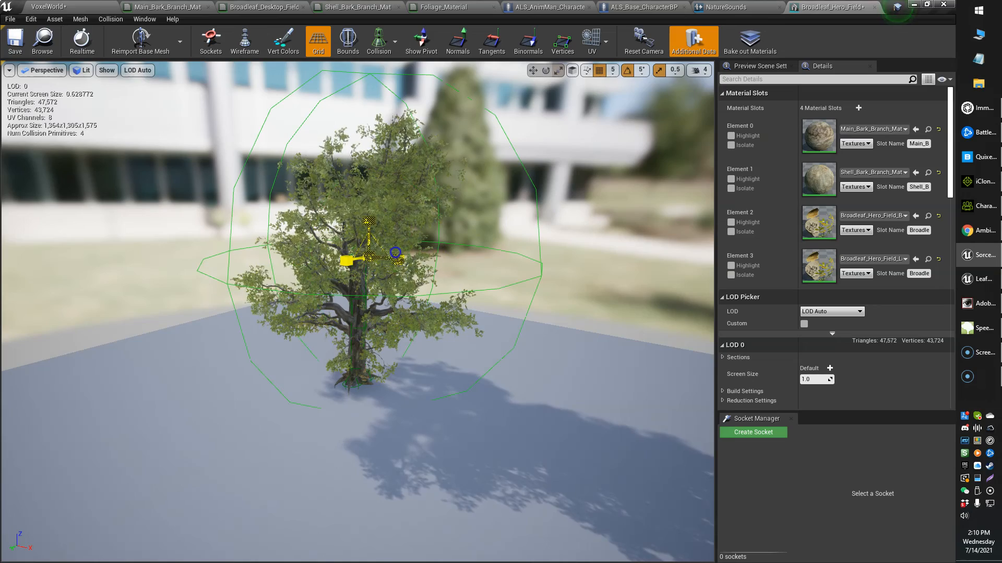
{"action": "left_click", "coordinate": [674, 71]}
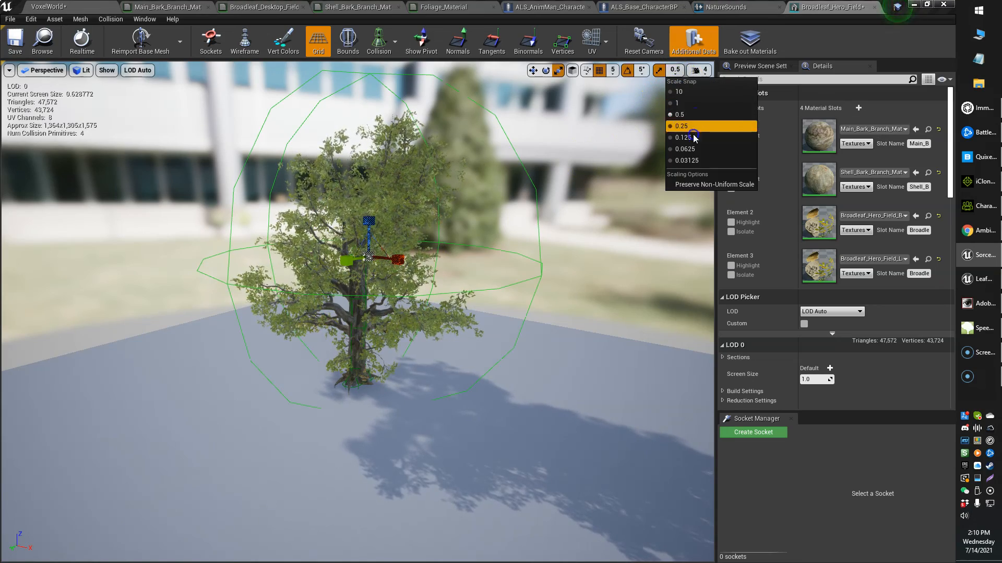
{"action": "left_click", "coordinate": [685, 149]}
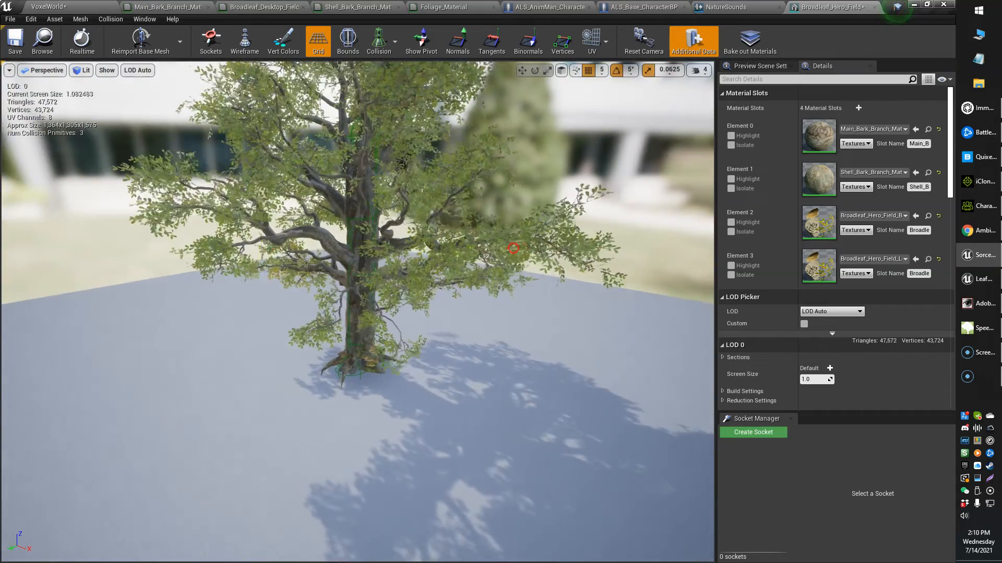
{"action": "left_click", "coordinate": [110, 19]}
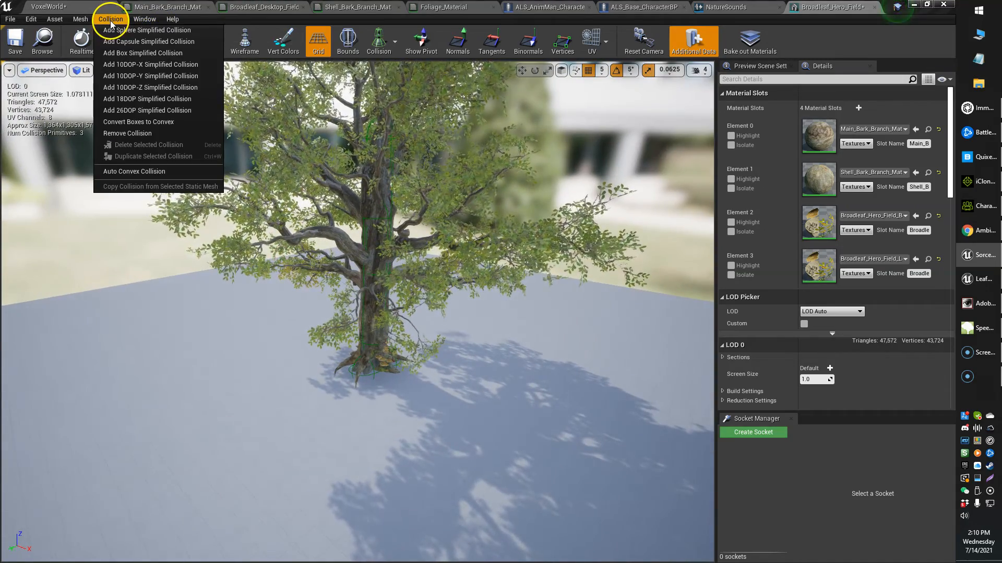
{"action": "mouse_move", "coordinate": [154, 110]}
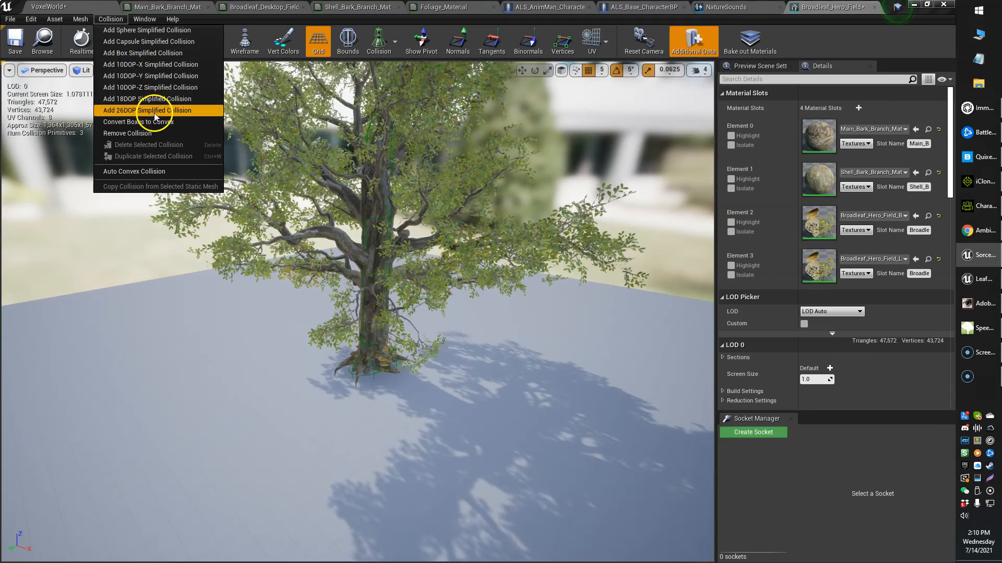
{"action": "left_click", "coordinate": [148, 110]}
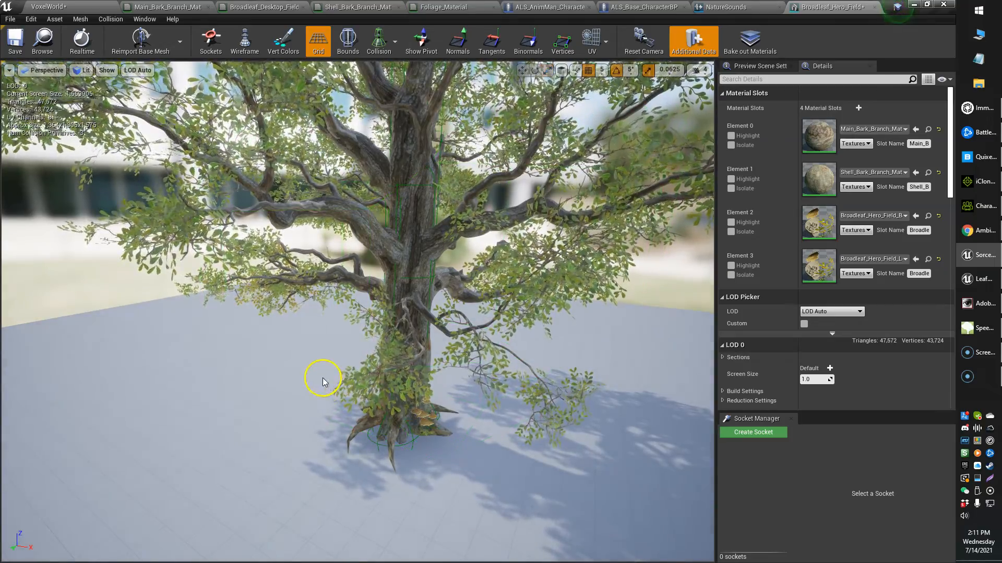
Scroll the Details panel down to the Collision section with Collision Complexity.
{"action": "scroll", "scroll_direction": "down", "scroll_amount": 3}
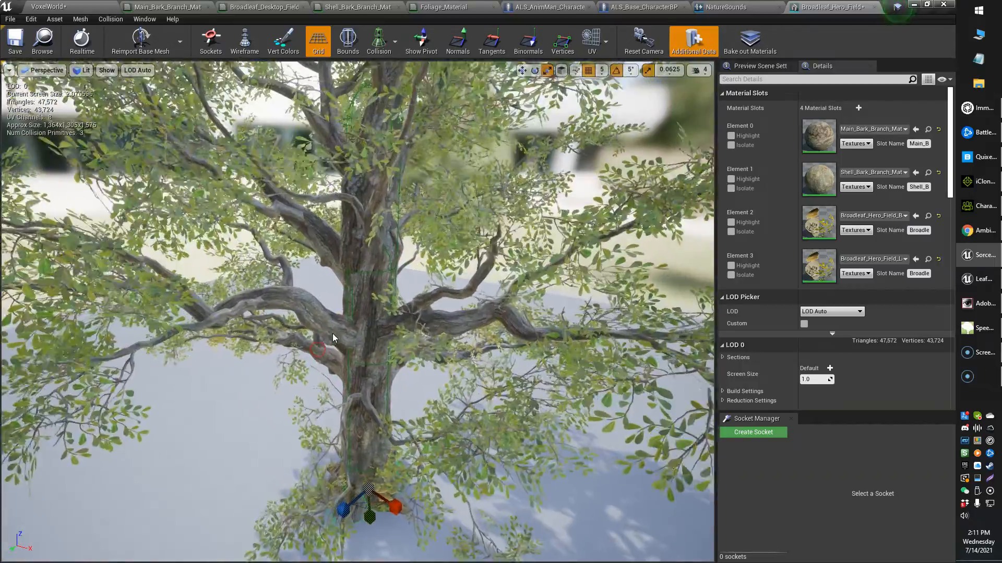
{"action": "scroll", "scroll_direction": "down", "scroll_amount": 3}
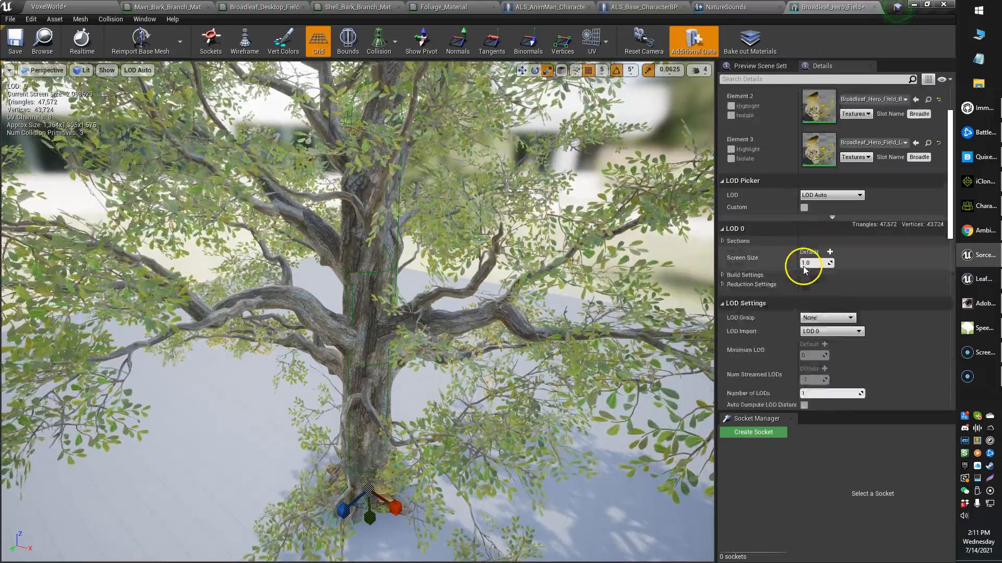
{"action": "scroll", "scroll_direction": "down", "scroll_amount": 3}
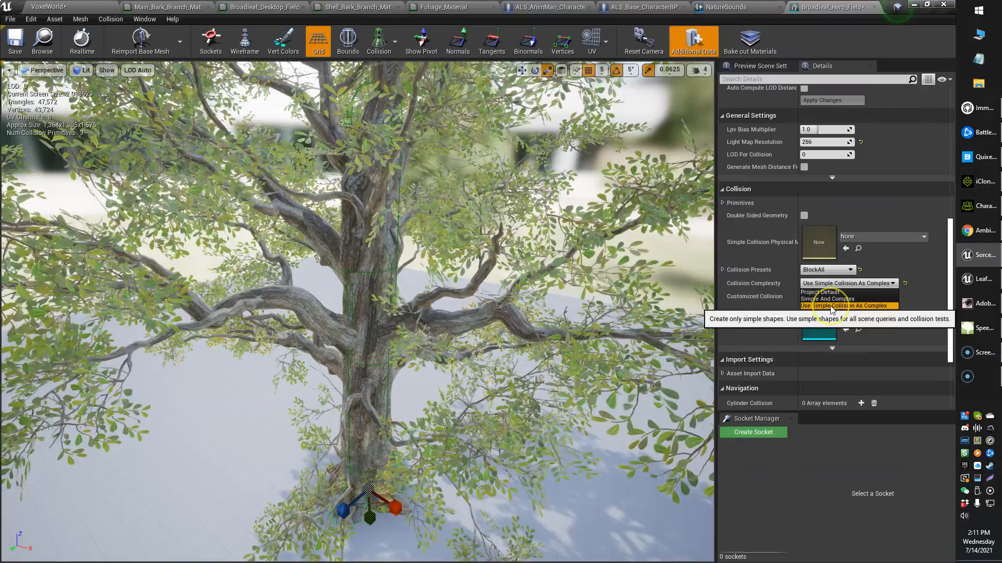
Keep Collision Complexity set to Use Simple Collision As Complex.
{"action": "left_click", "coordinate": [846, 305]}
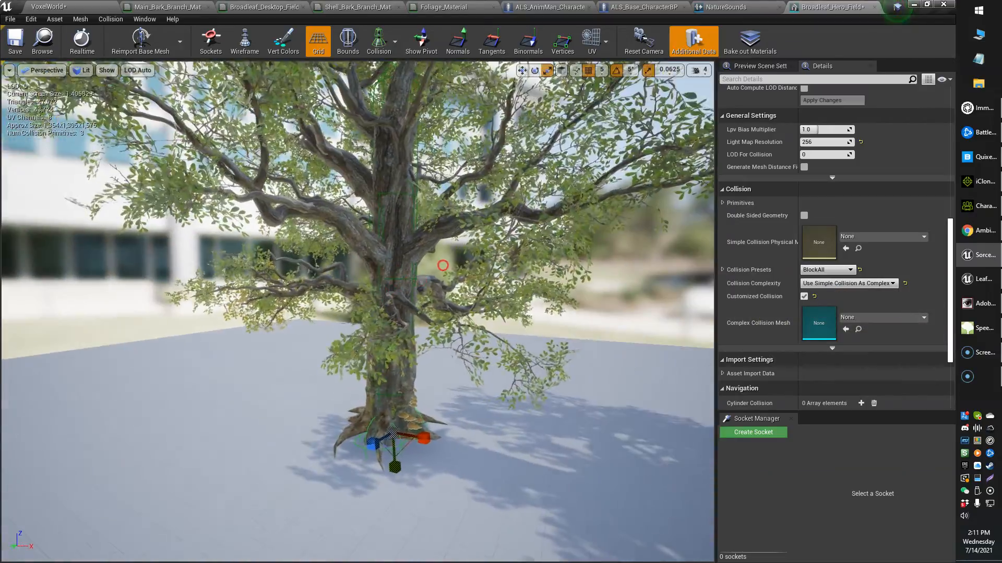
{"action": "mouse_move", "coordinate": [839, 283]}
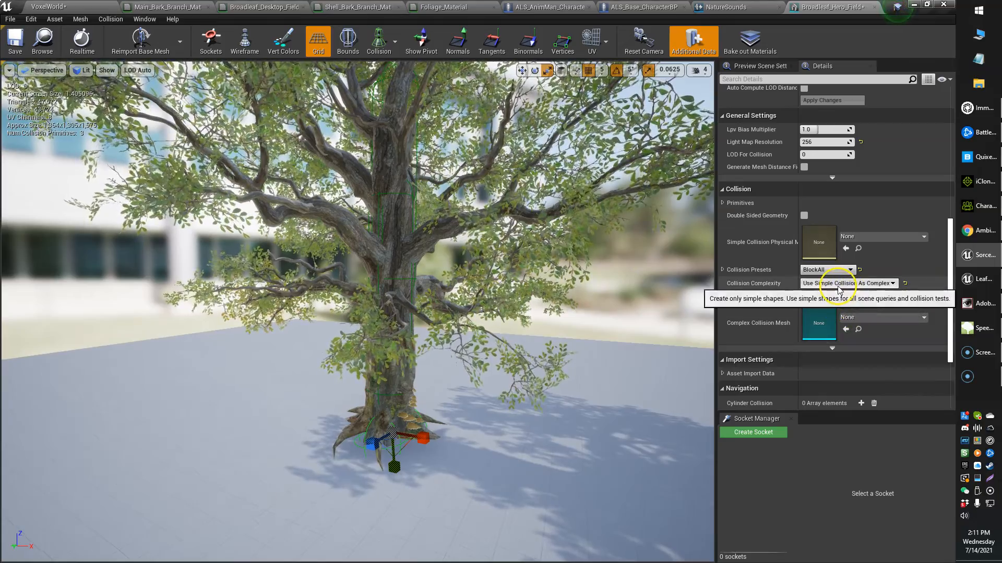
{"action": "left_click", "coordinate": [847, 282]}
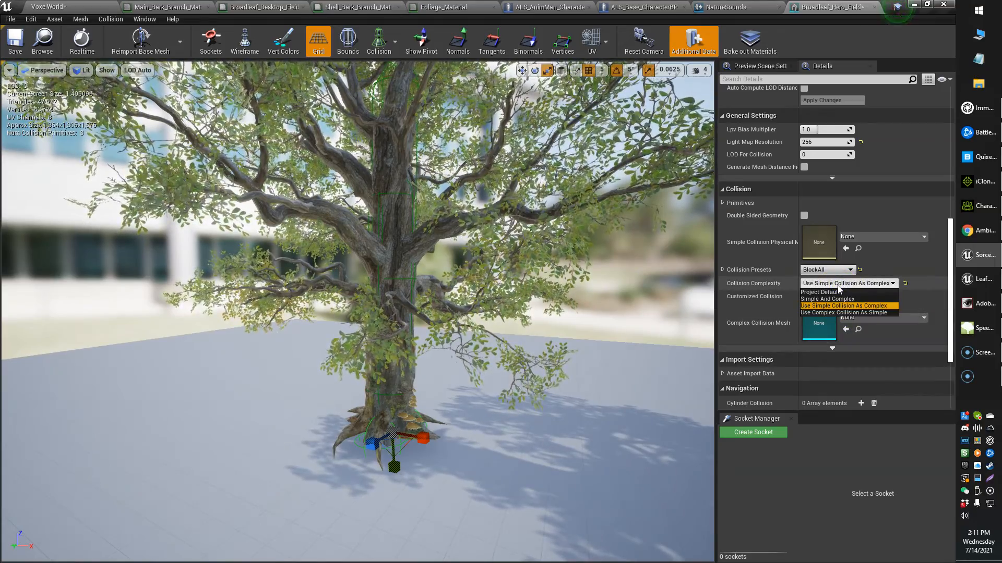
{"action": "left_click", "coordinate": [843, 305]}
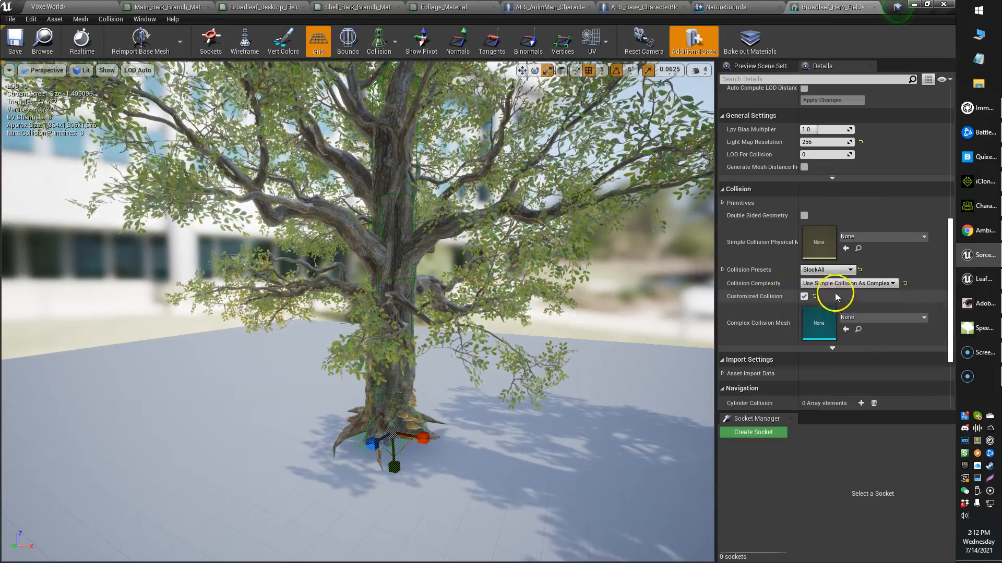
Display Complex Collision and switch Collision Complexity to Use Complex Collision As Simple.
{"action": "left_click", "coordinate": [378, 40]}
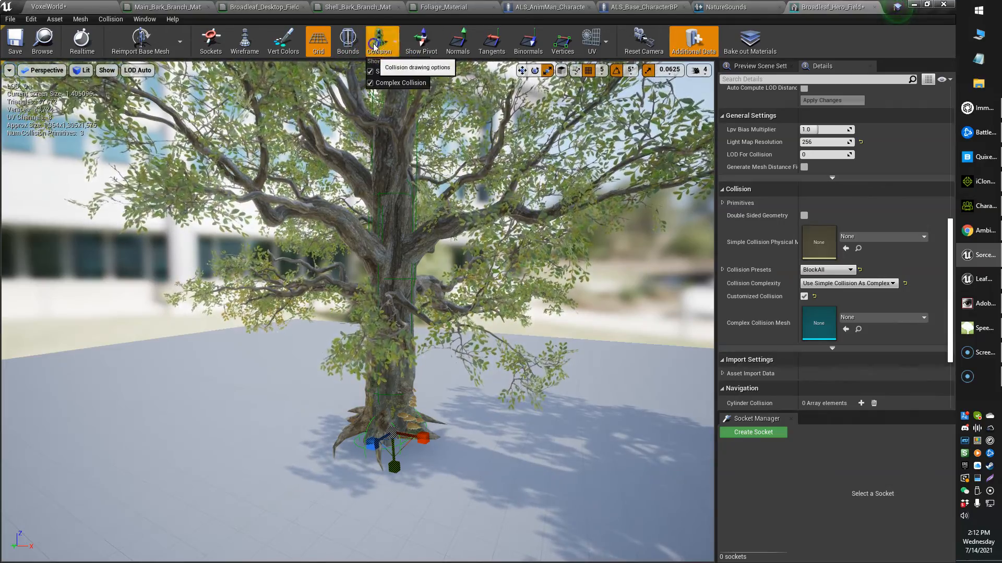
{"action": "left_click", "coordinate": [846, 283]}
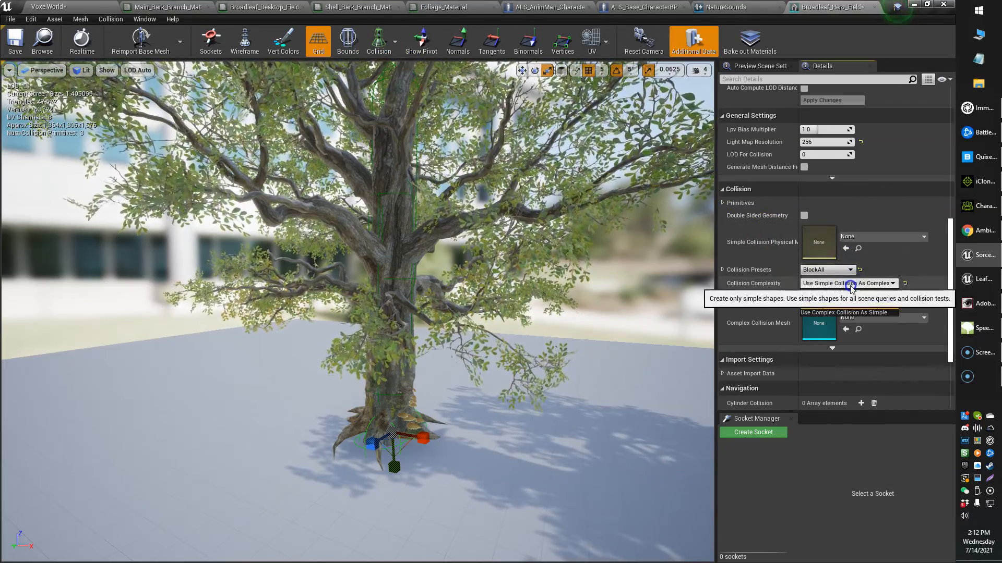
{"action": "left_click", "coordinate": [843, 313]}
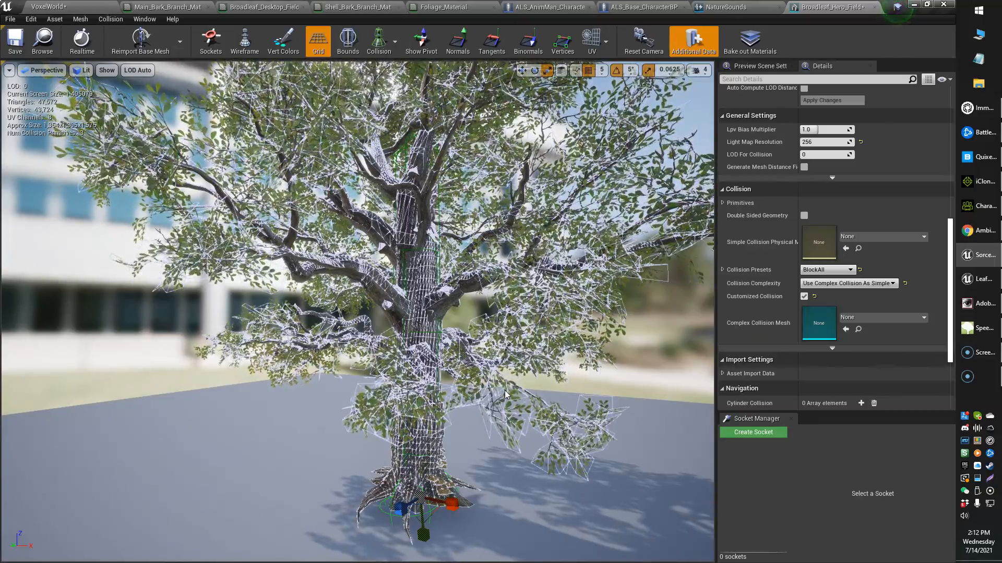
{"action": "left_click", "coordinate": [849, 283]}
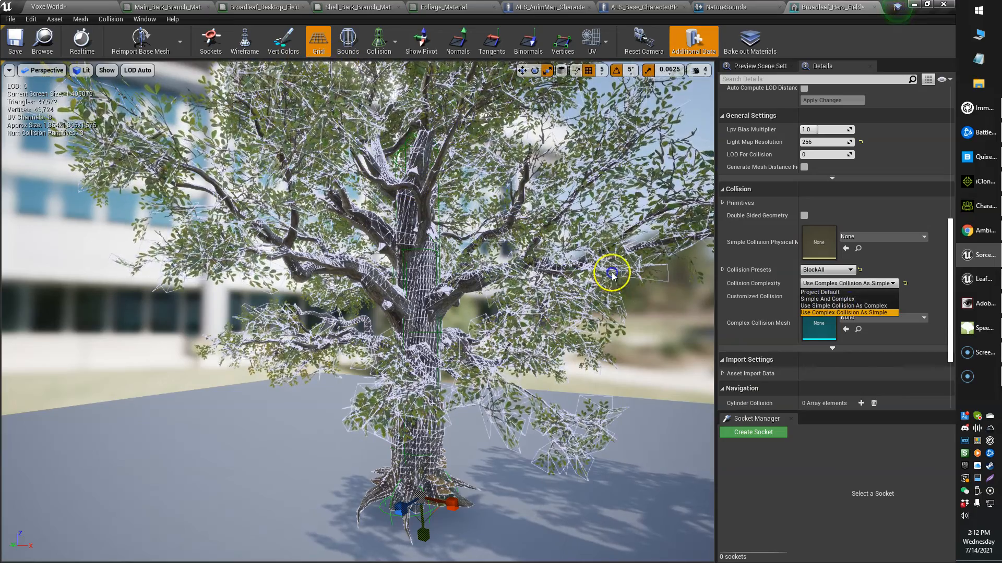
{"action": "left_click", "coordinate": [843, 313]}
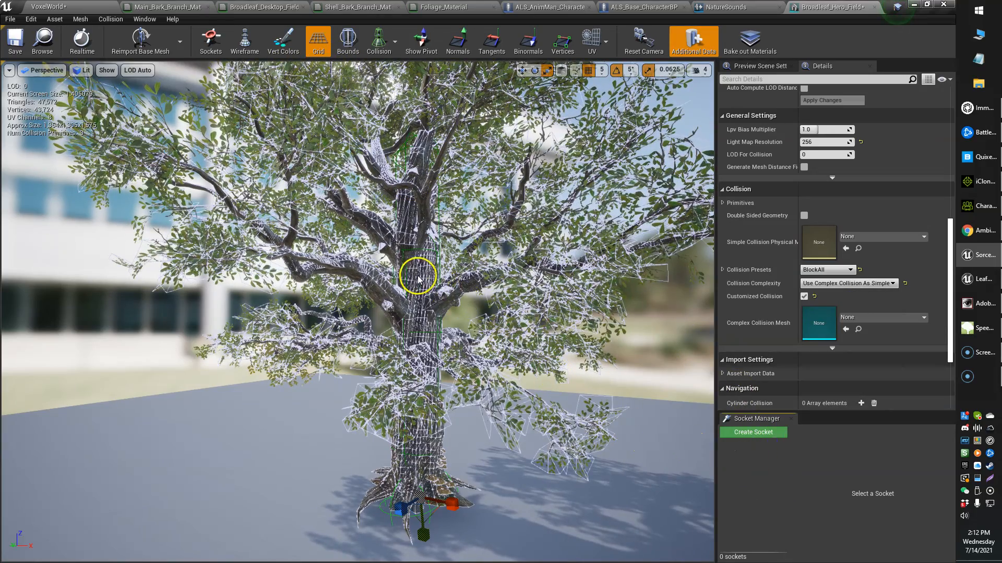
{"action": "mouse_move", "coordinate": [495, 252]}
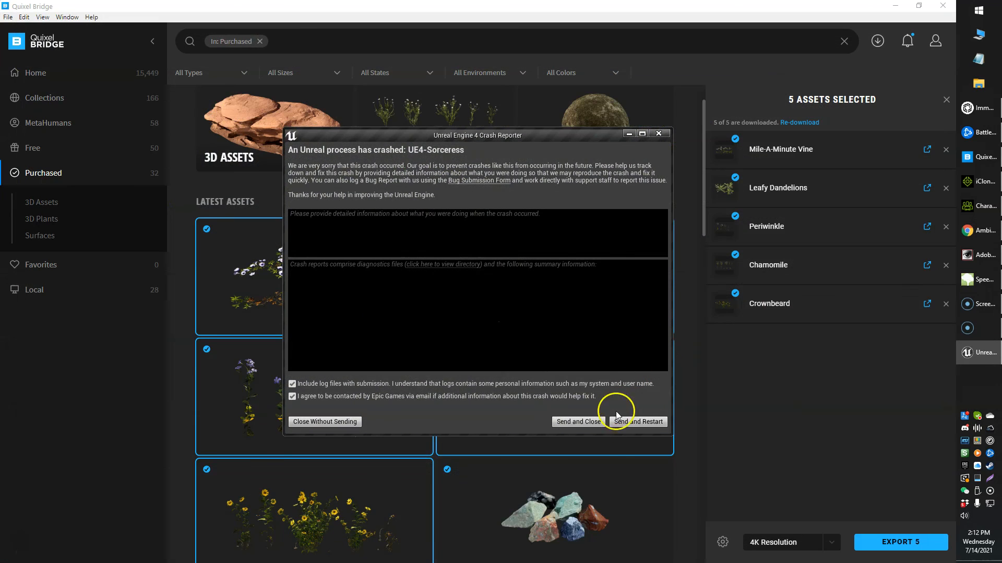
{"action": "mouse_move", "coordinate": [19, 543]}
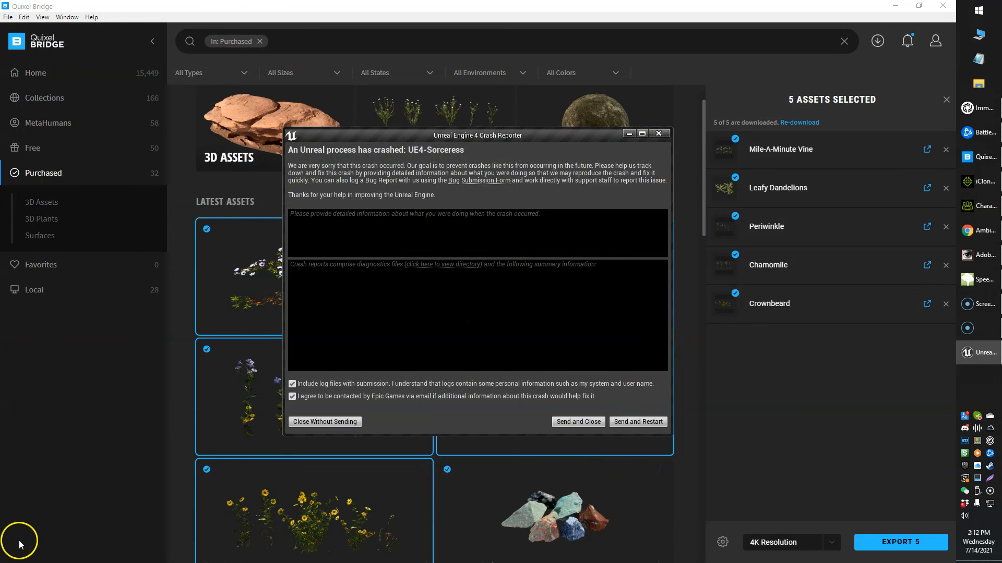